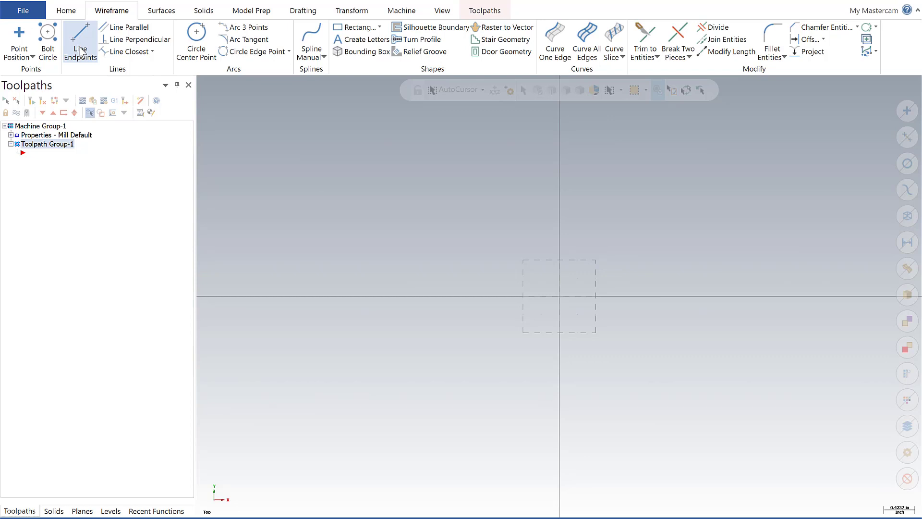
Start Line Endpoints at the origin and draw the 3-inch left and top edges
click(79, 42)
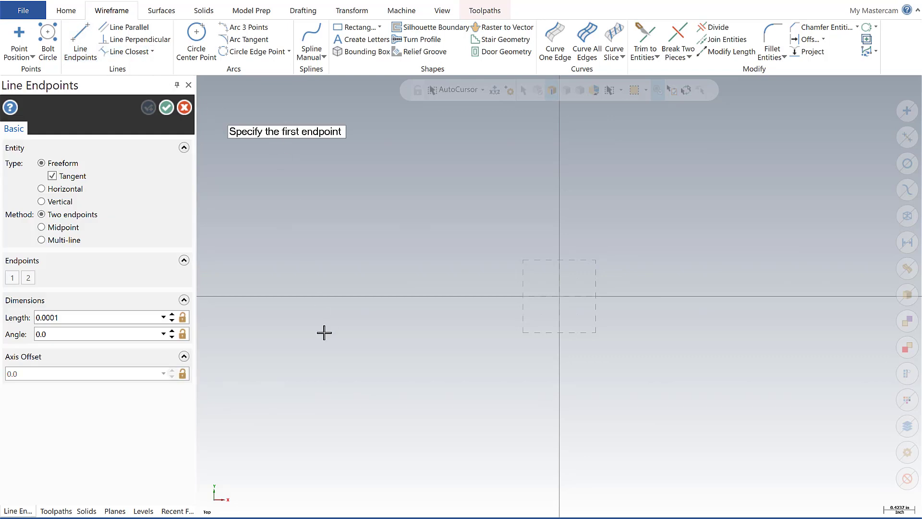
mouse_move(513, 371)
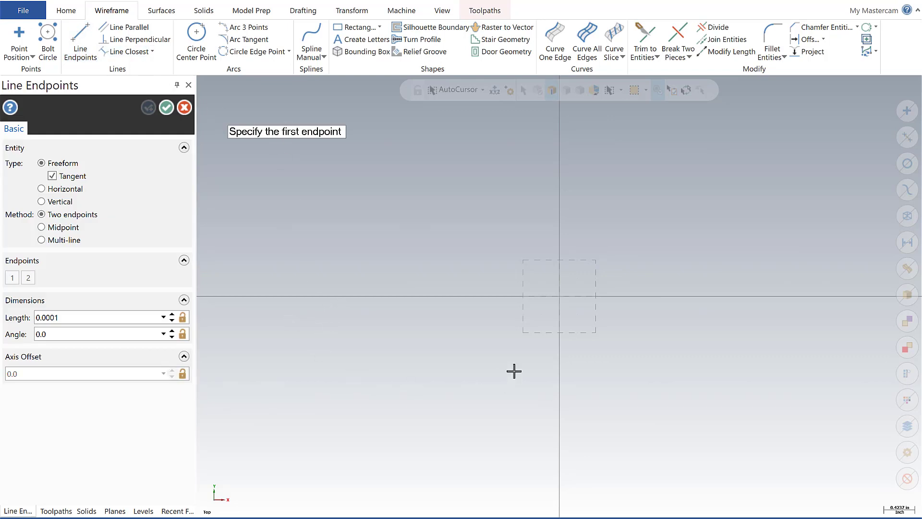
mouse_move(559, 297)
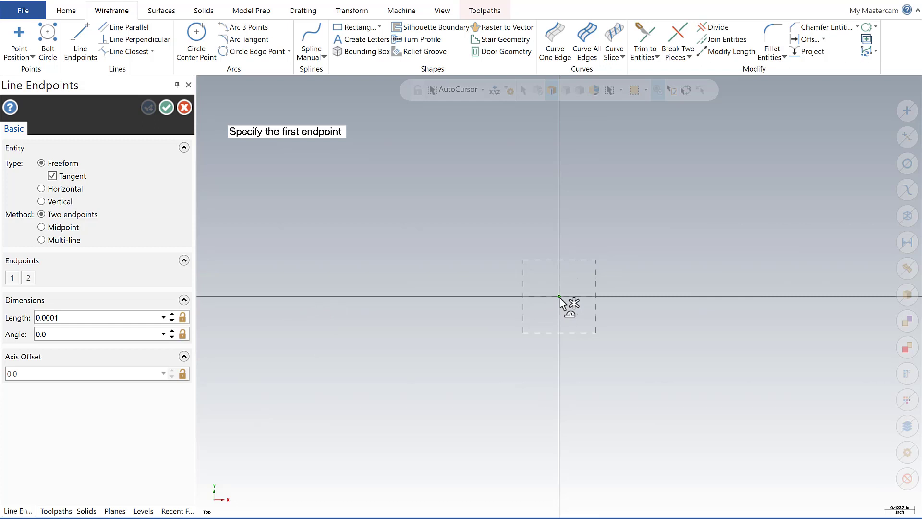
click(558, 297)
text(90)
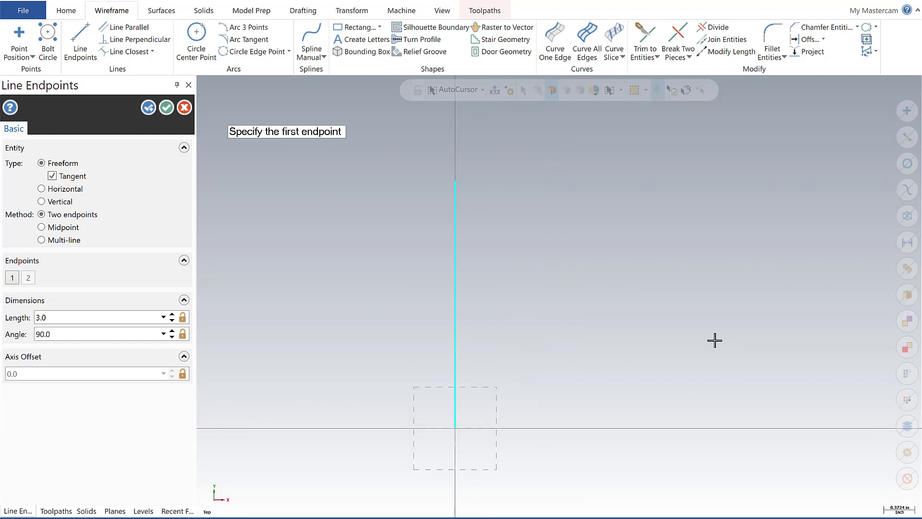
mouse_move(460, 182)
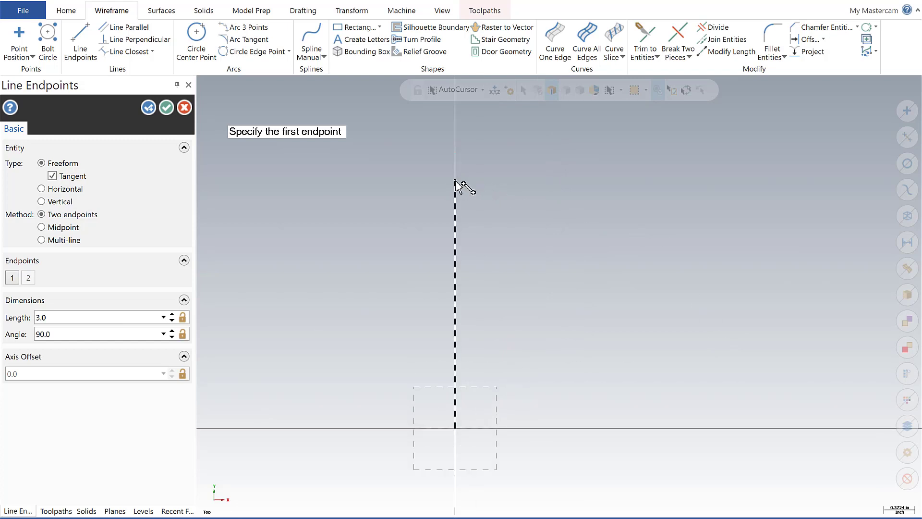
click(455, 181)
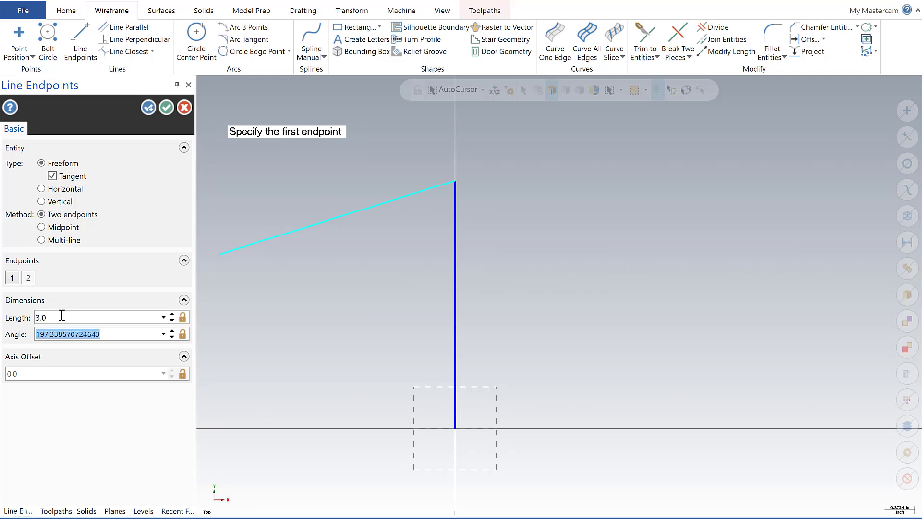
text(0.0)
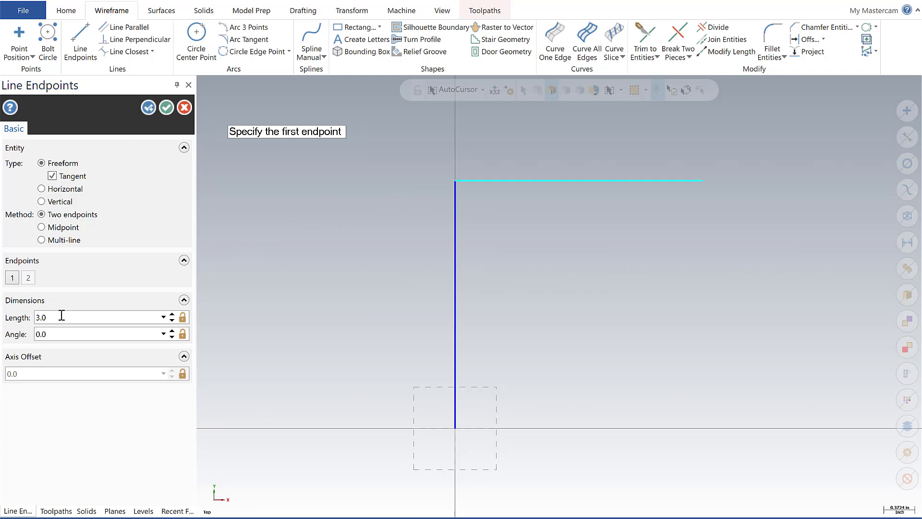
mouse_move(700, 183)
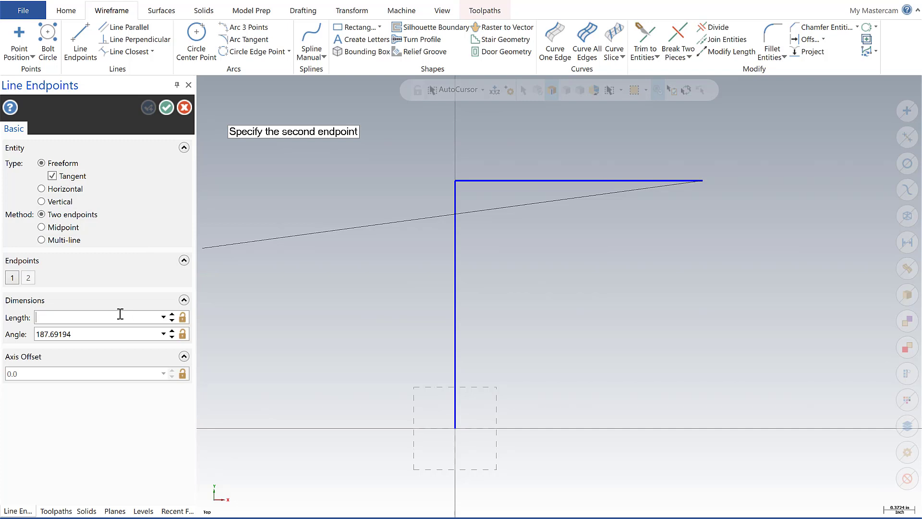
Draw the 3-inch right and bottom edges, closing the square at the origin, and accept
text(3.0)
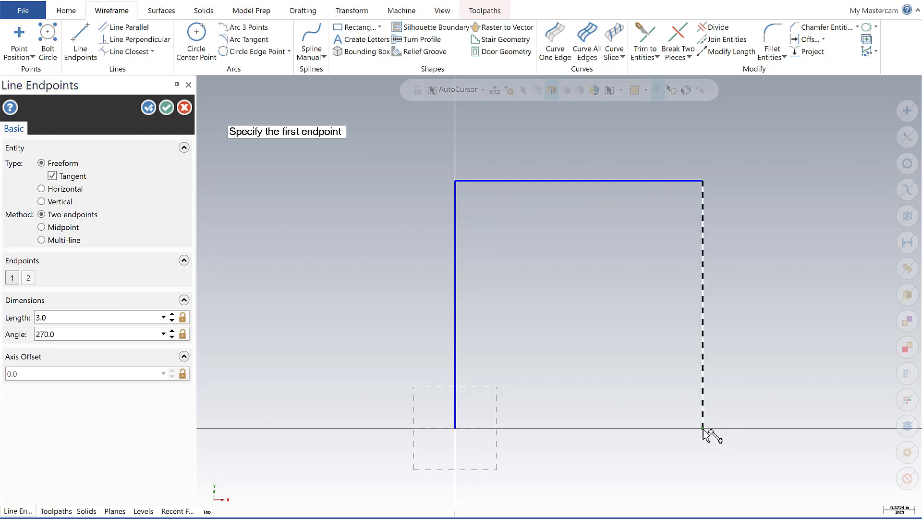
click(456, 425)
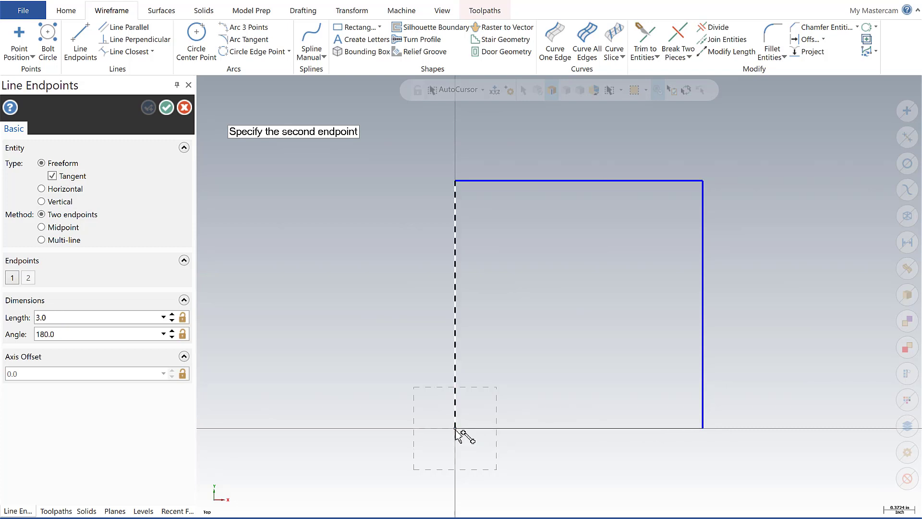
click(454, 429)
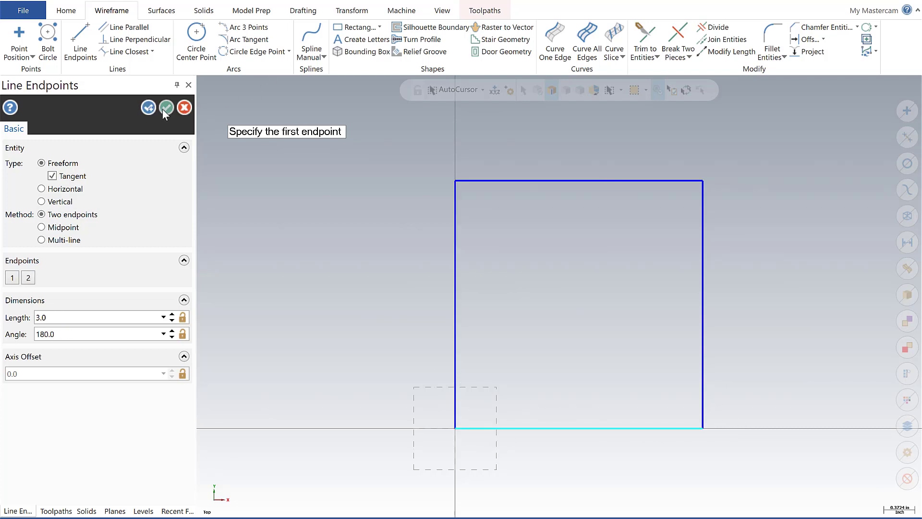
click(166, 108)
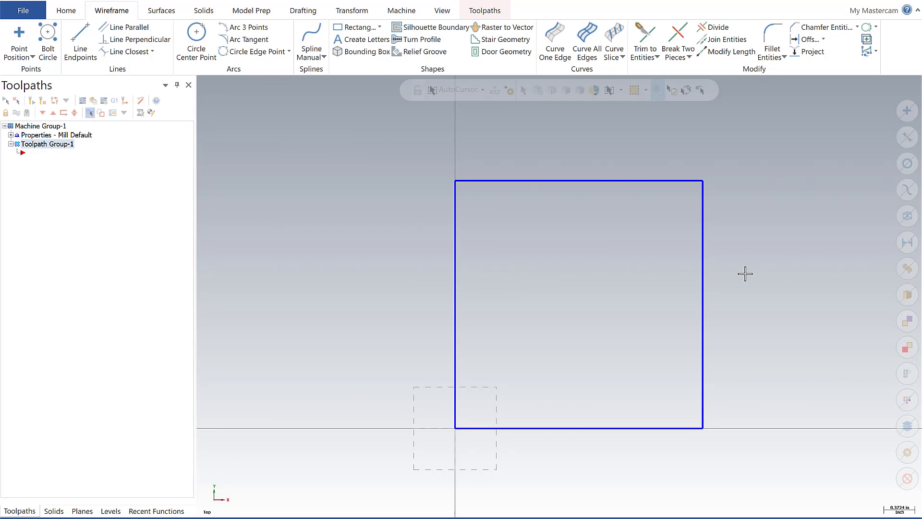
mouse_move(63, 9)
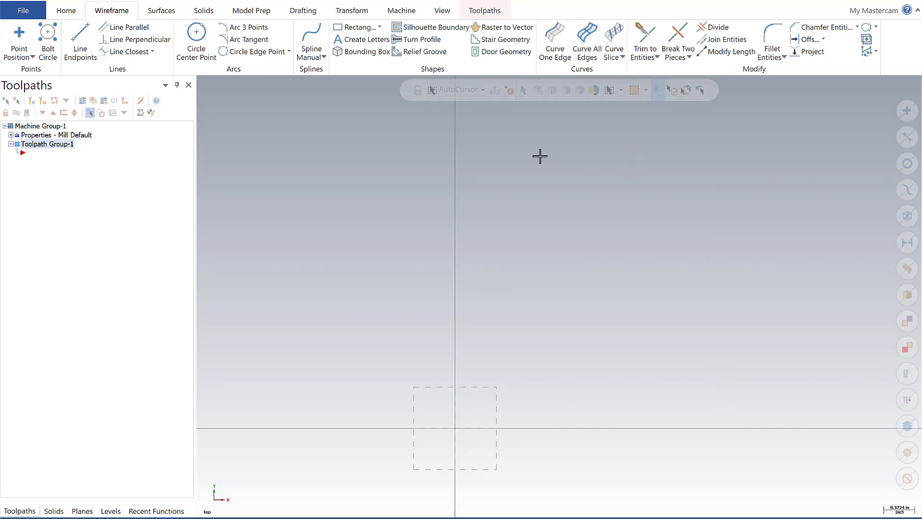
Restart Line Endpoints to begin a new line after clearing the square
click(79, 41)
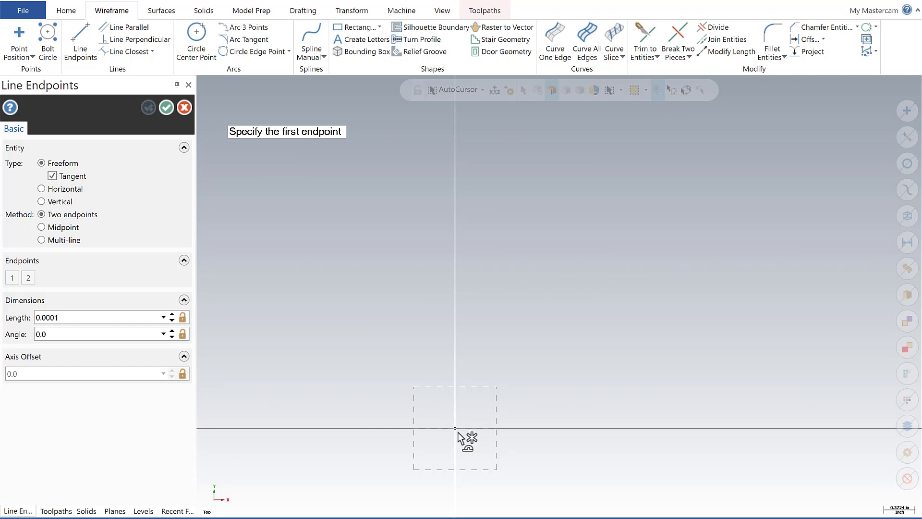
mouse_move(458, 434)
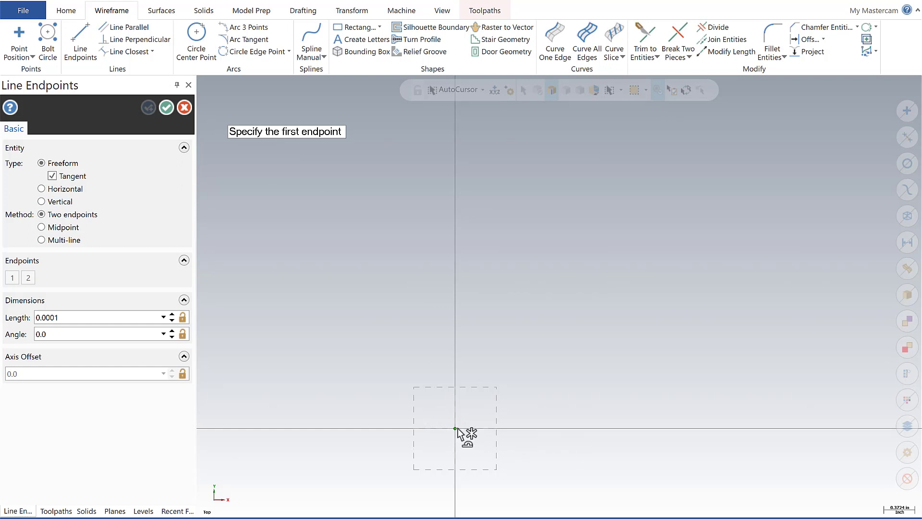
mouse_move(483, 425)
text(0)
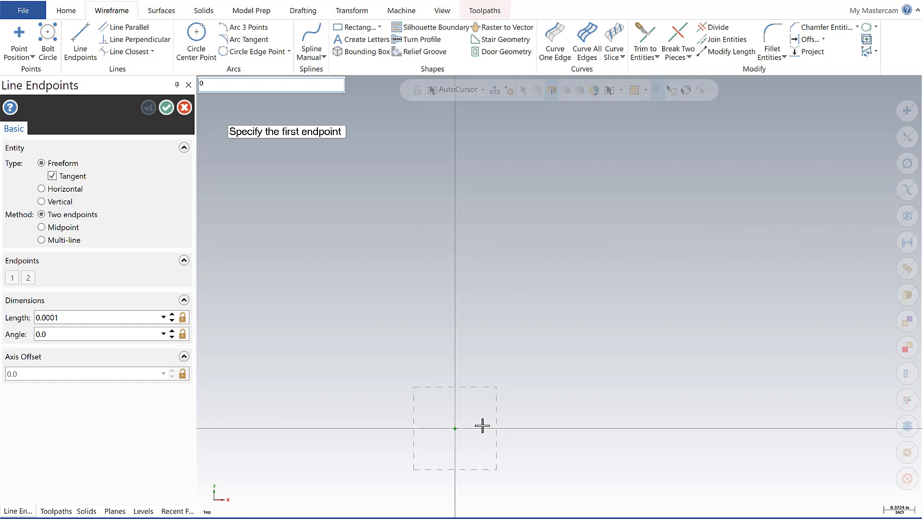
From the origin, draw the left edge (length 3, angle 90) and begin the top edge
click(454, 427)
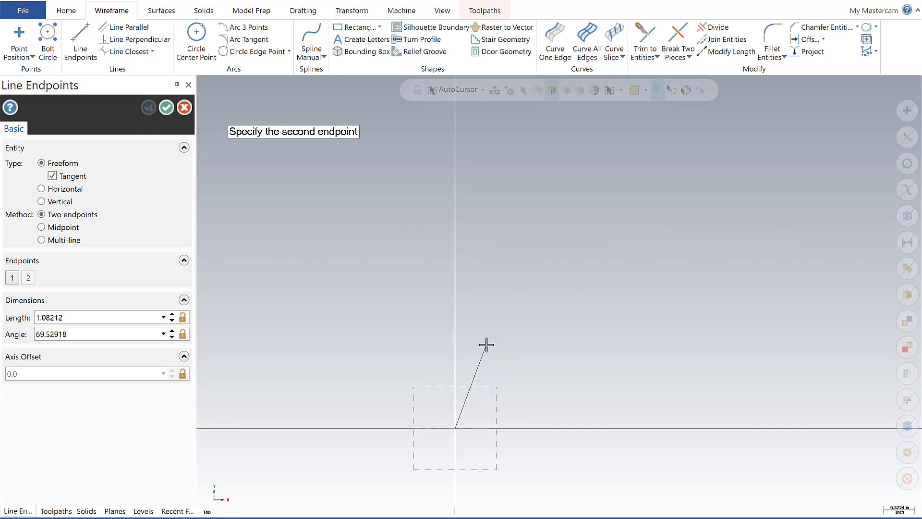
text(0.3)
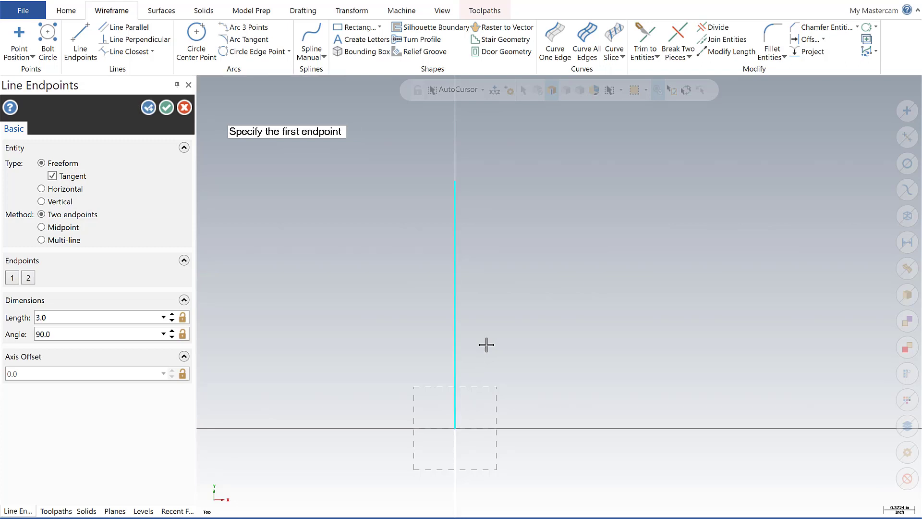
mouse_move(506, 197)
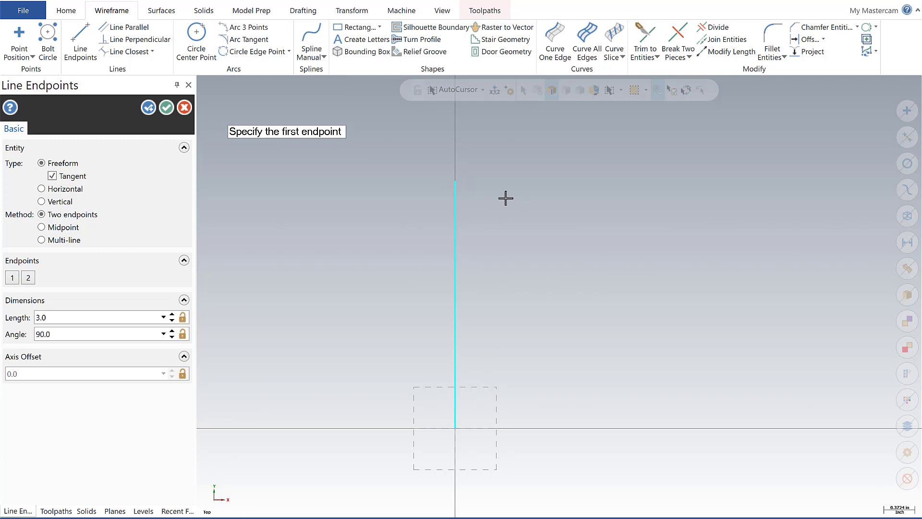
mouse_move(530, 225)
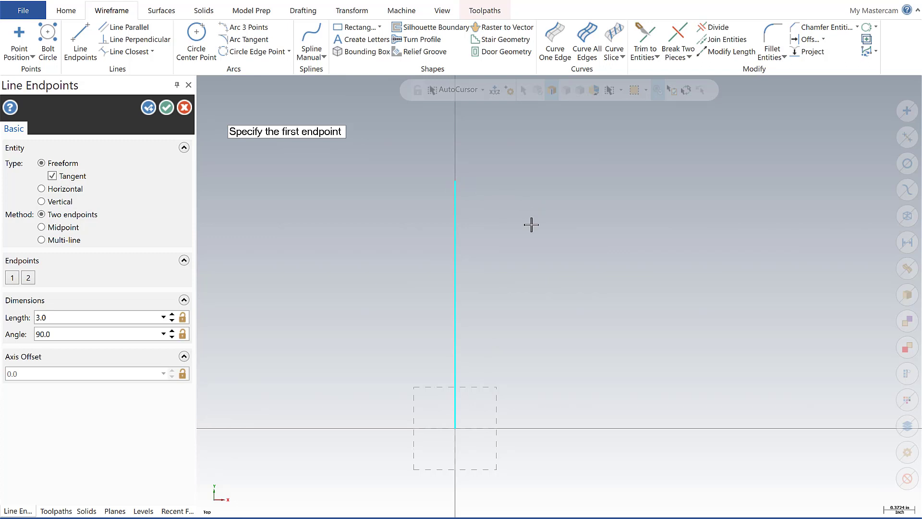
click(455, 184)
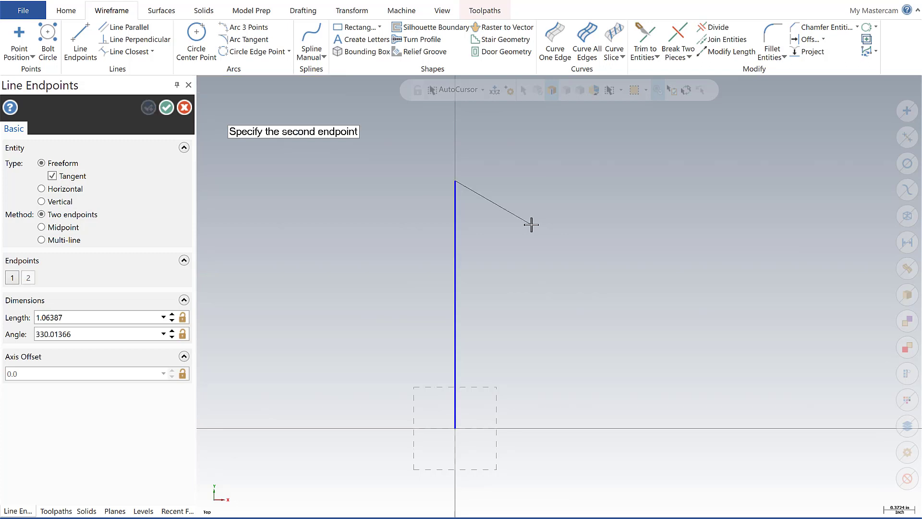
text(3.3)
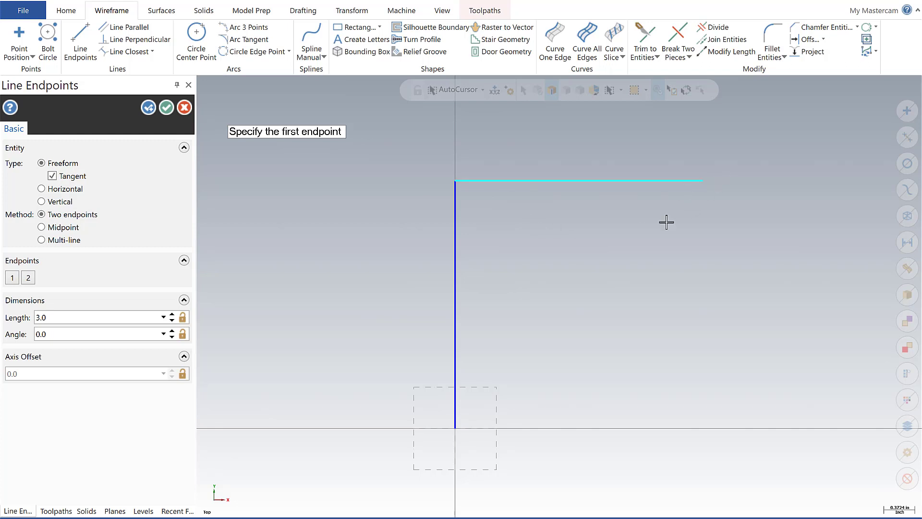
Draw the top, right and bottom edges with length 3 and angles 0, 270, 180, then accept
text(3)
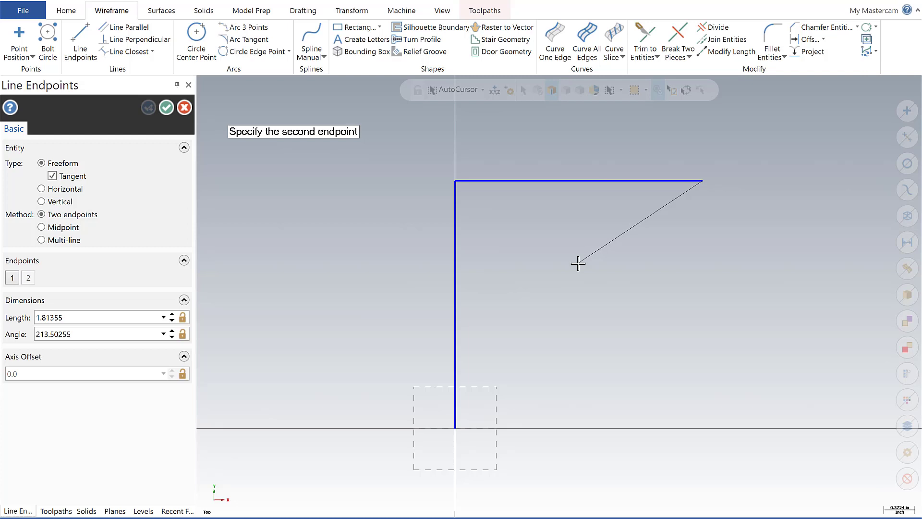
text(3.0)
text(270)
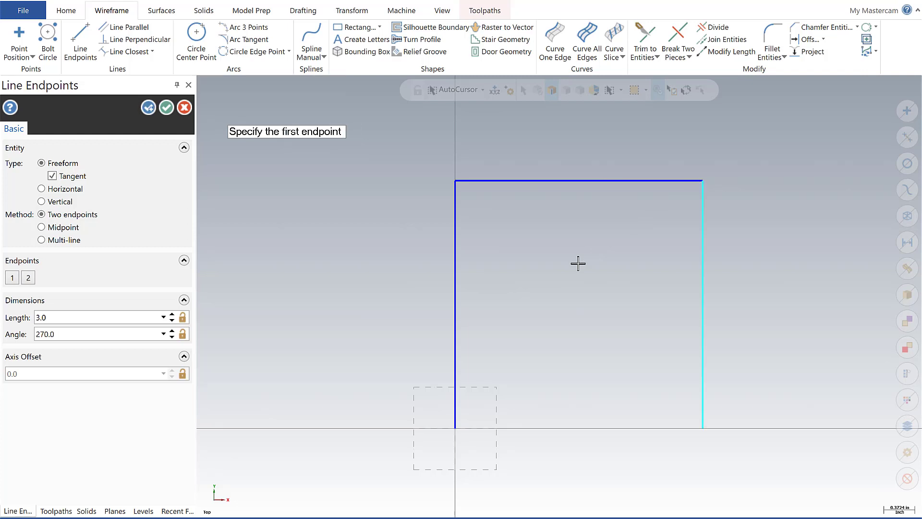
click(577, 263)
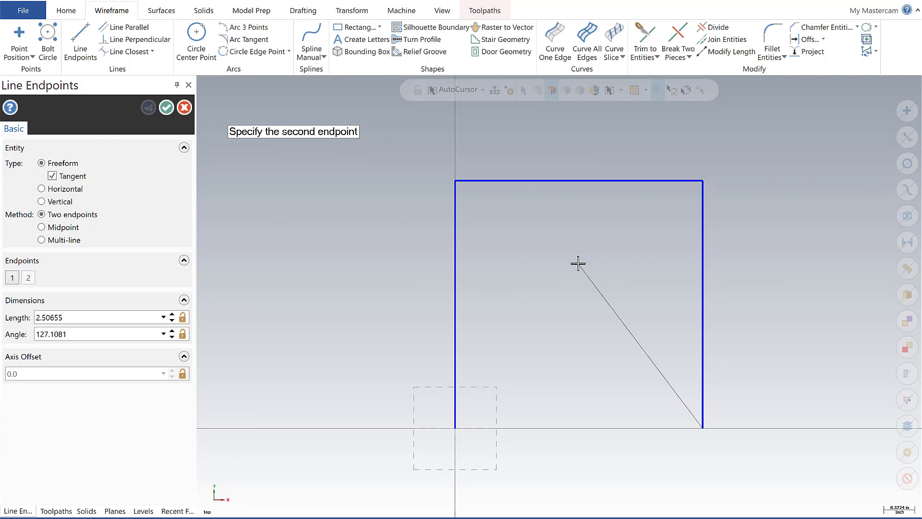
text(0.0)
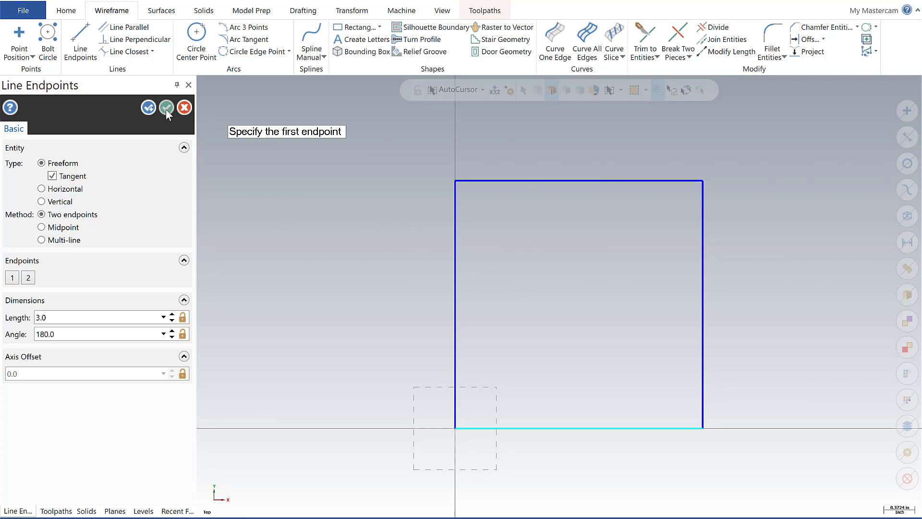
click(167, 108)
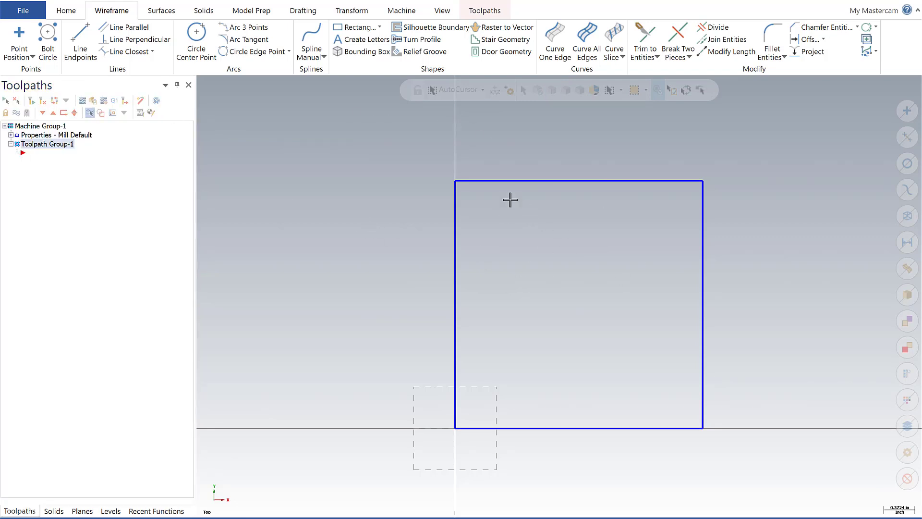
mouse_move(465, 190)
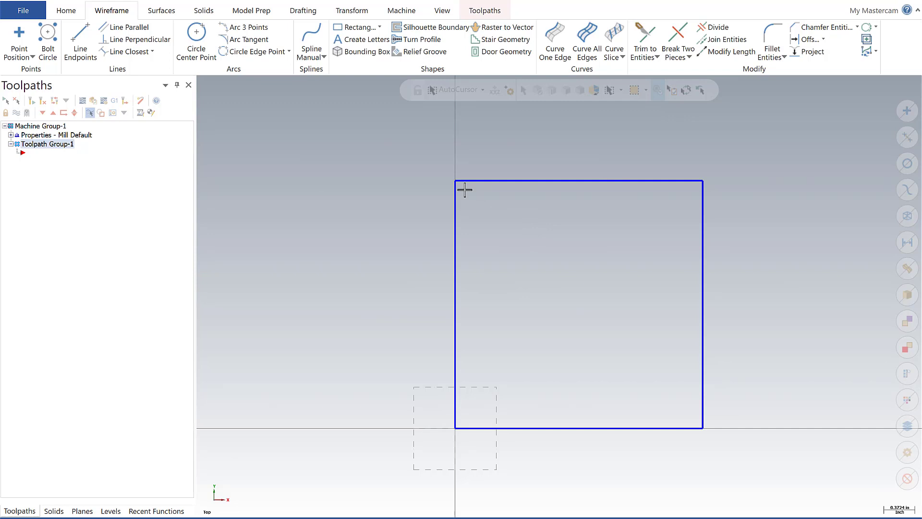
mouse_move(311, 153)
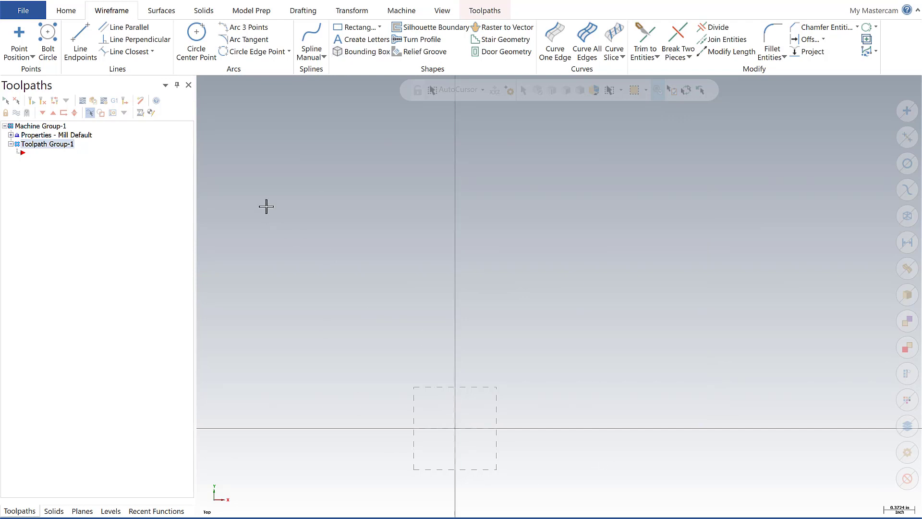
Restart Line Endpoints after erasing the redrawn square
click(80, 41)
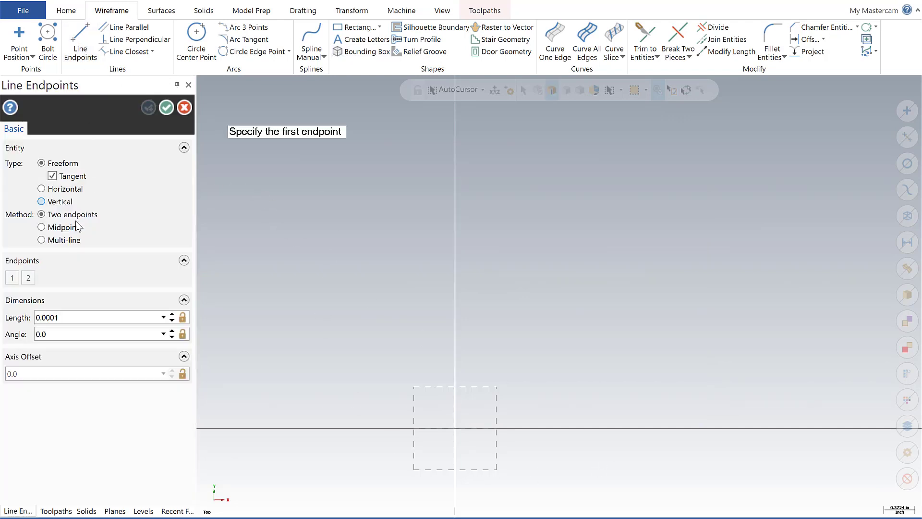
In Multi-line mode, chain four 3.0-length sides from the origin into a closed square and accept
click(41, 240)
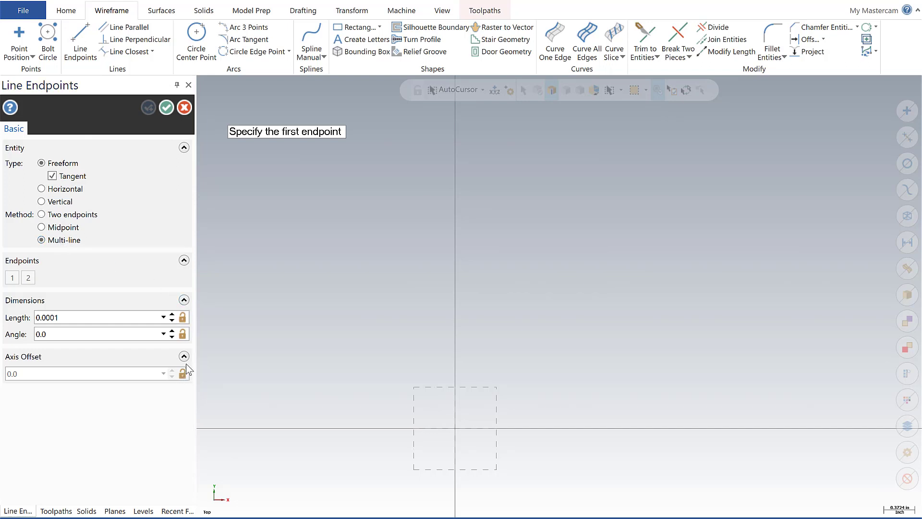
mouse_move(225, 348)
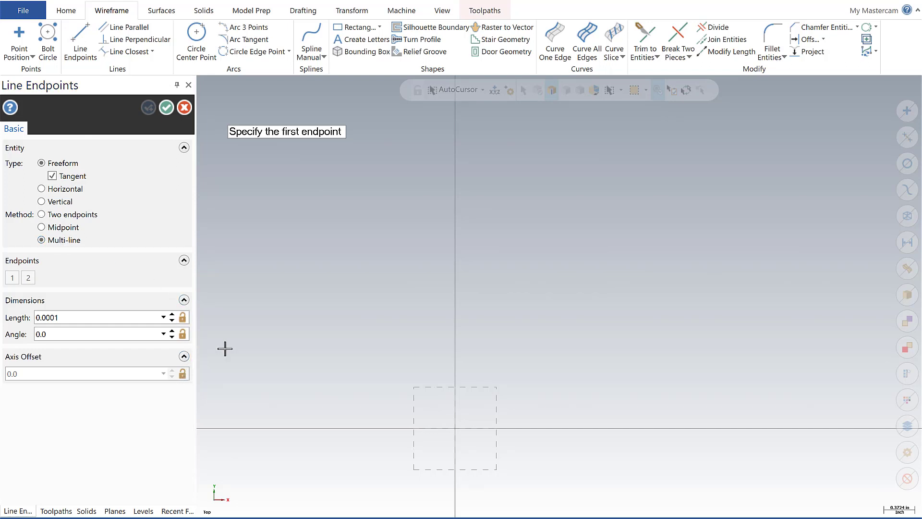
mouse_move(354, 395)
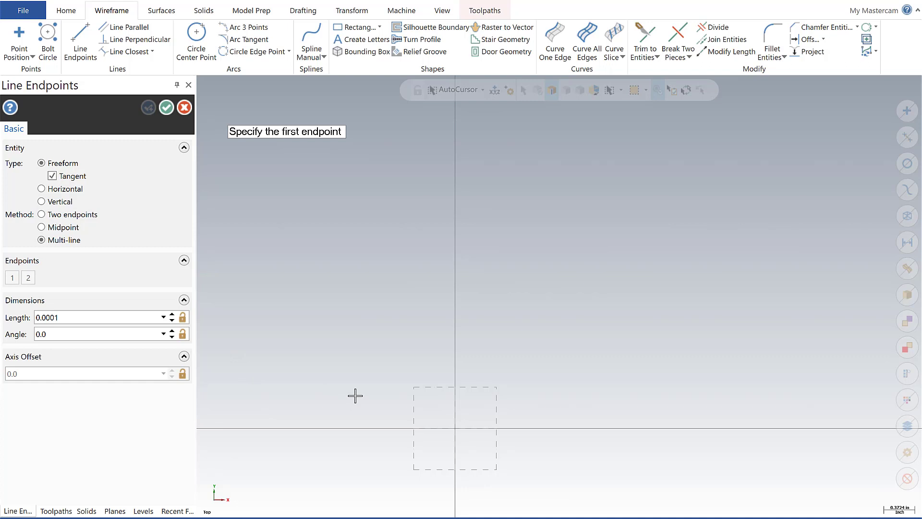
mouse_move(387, 389)
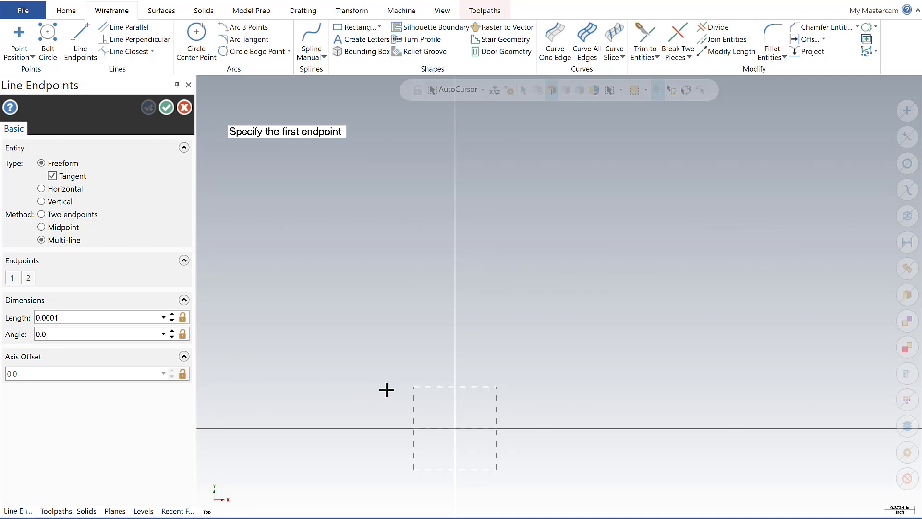
mouse_move(465, 436)
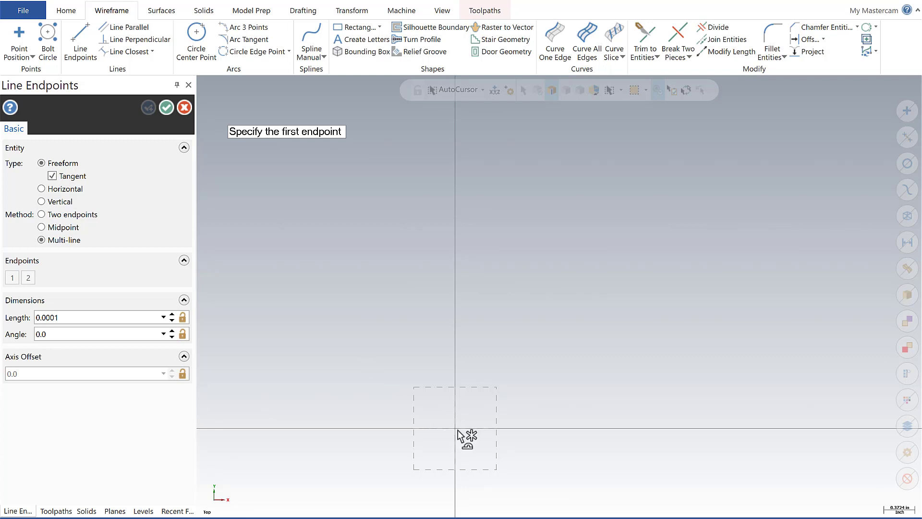
click(481, 419)
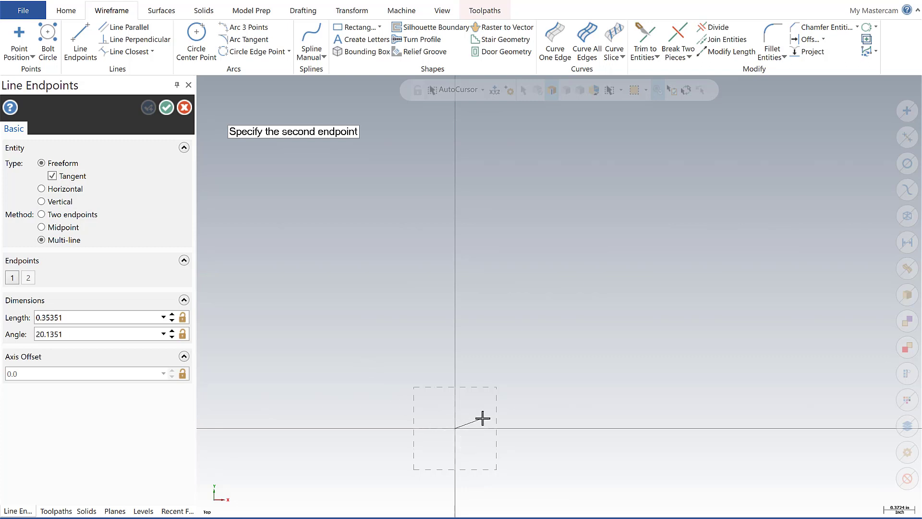
mouse_move(473, 352)
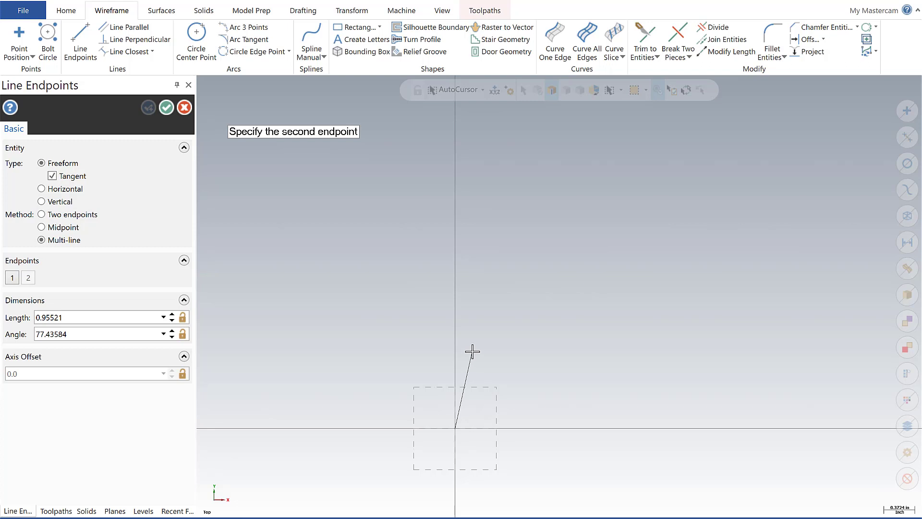
text(0.)
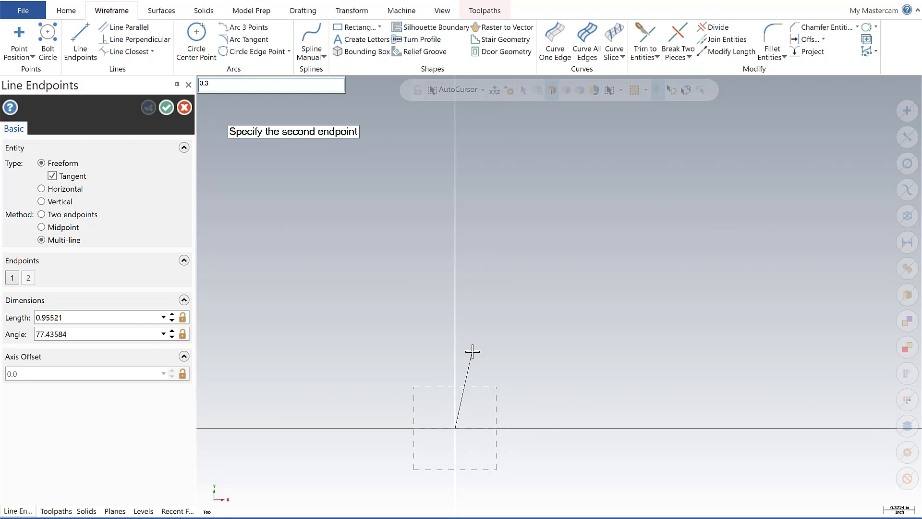
mouse_move(563, 351)
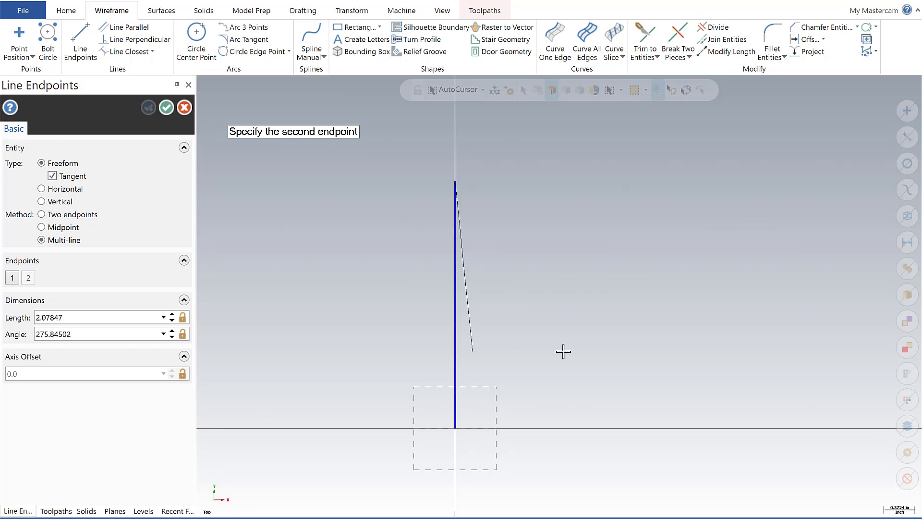
mouse_move(594, 206)
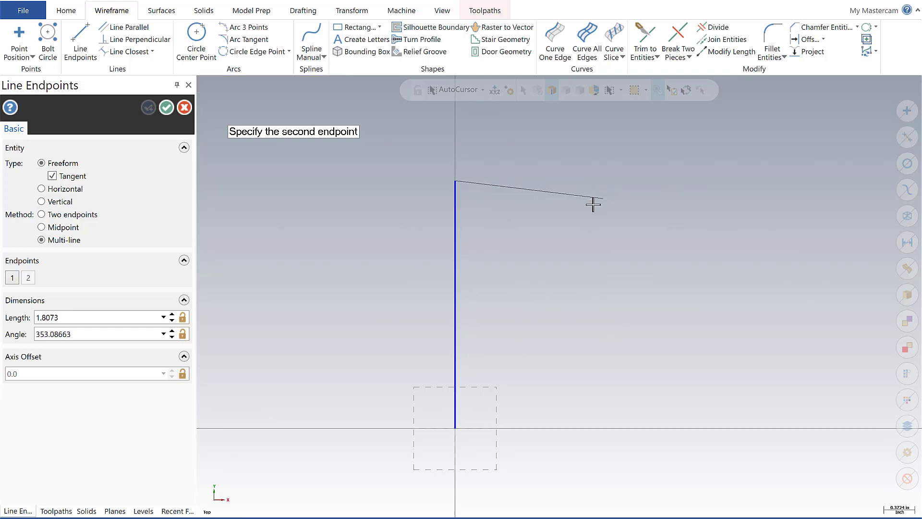
mouse_move(633, 189)
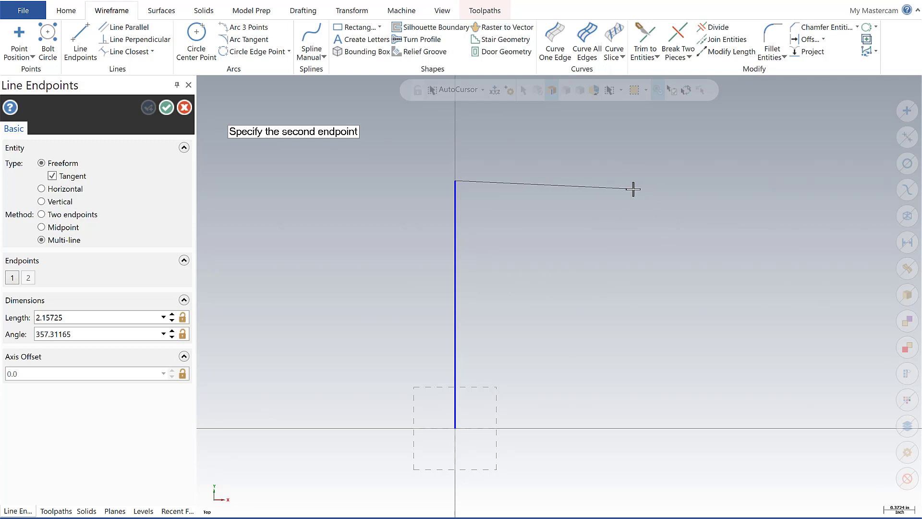
mouse_move(634, 189)
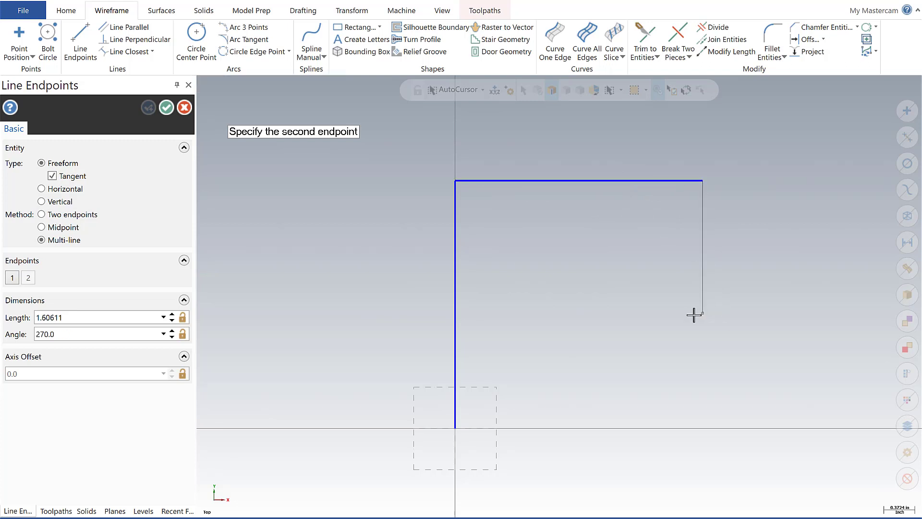
mouse_move(677, 321)
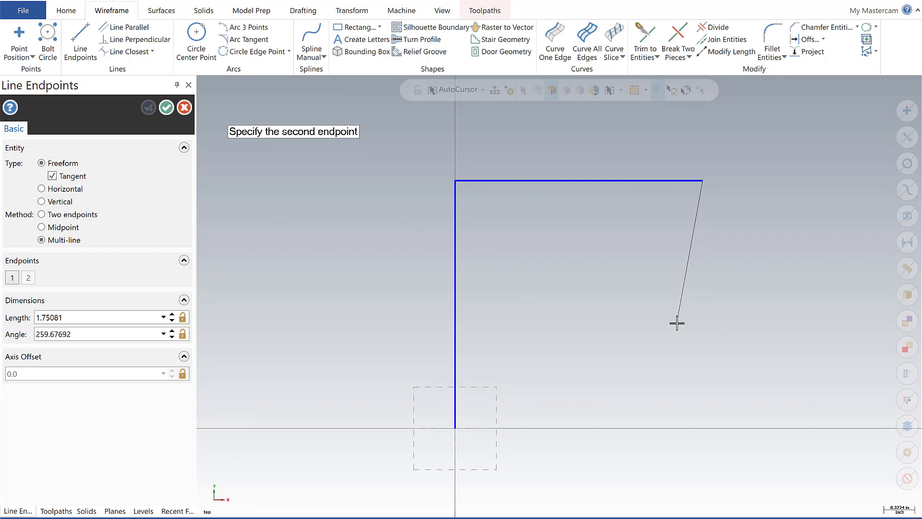
text(3.0)
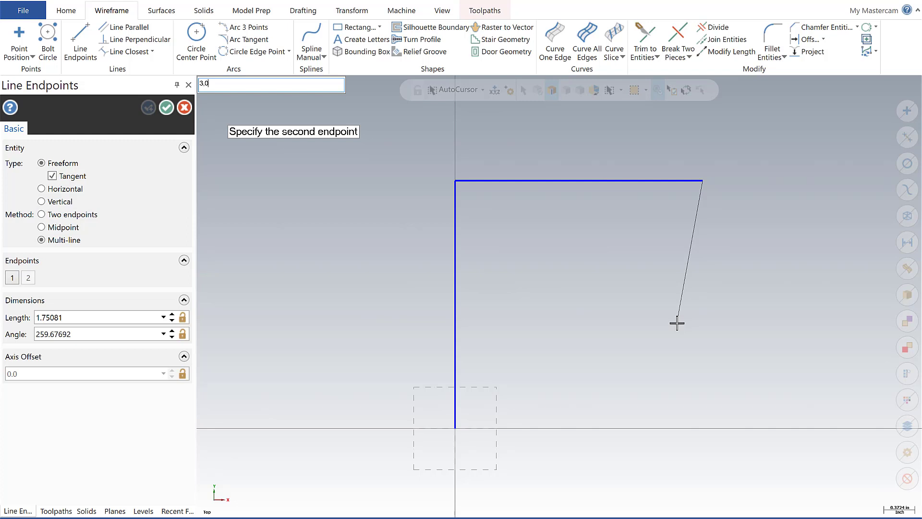
mouse_move(563, 377)
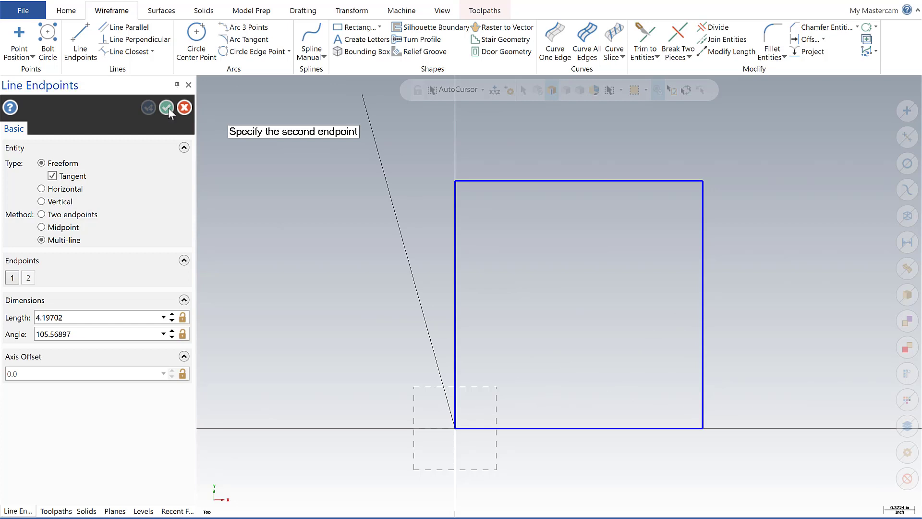
click(169, 108)
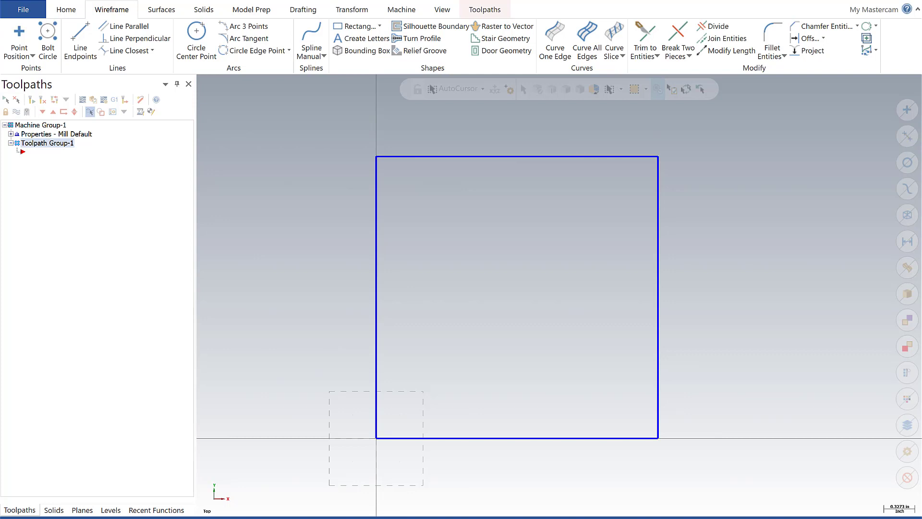
mouse_move(204, 10)
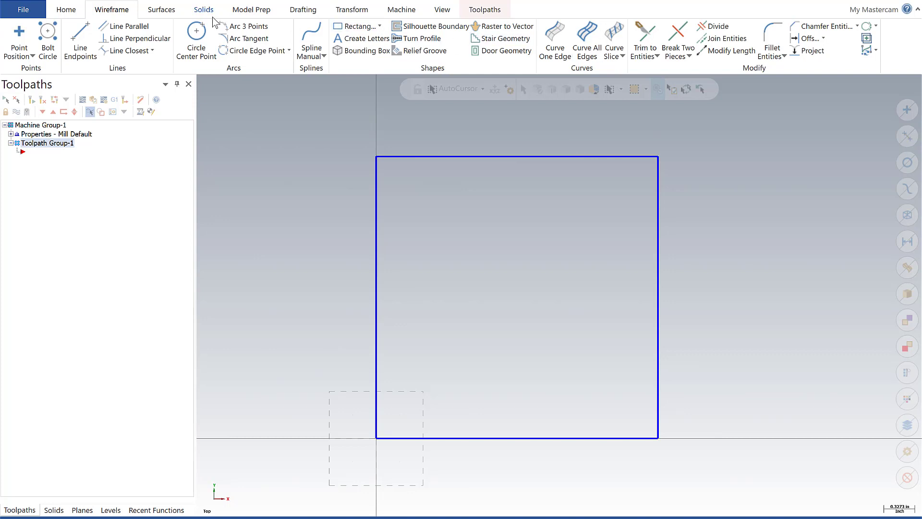
mouse_move(196, 38)
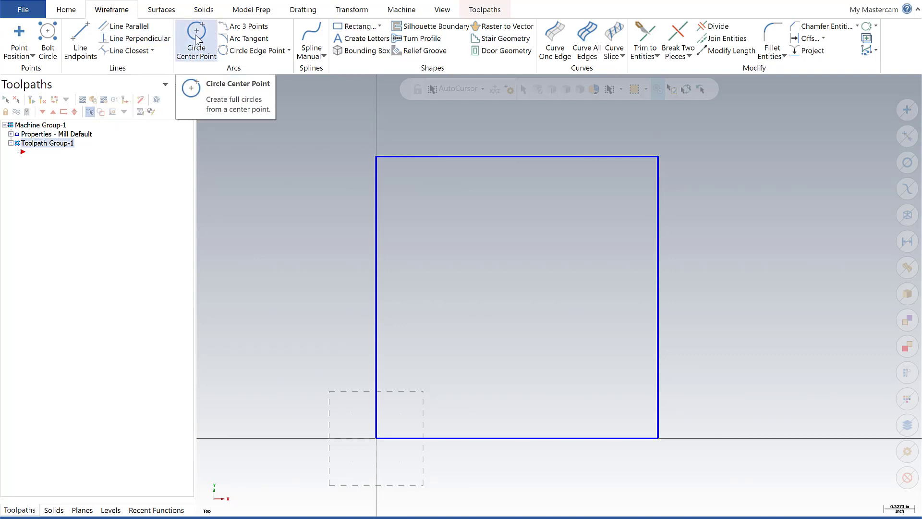
Place a circle centred midway between opposite square corners with diameter 1.0
click(196, 41)
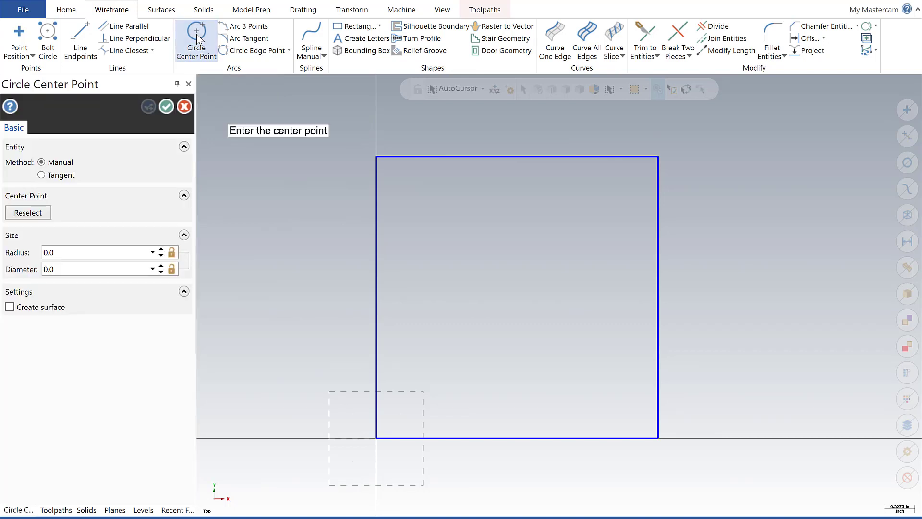
mouse_move(400, 278)
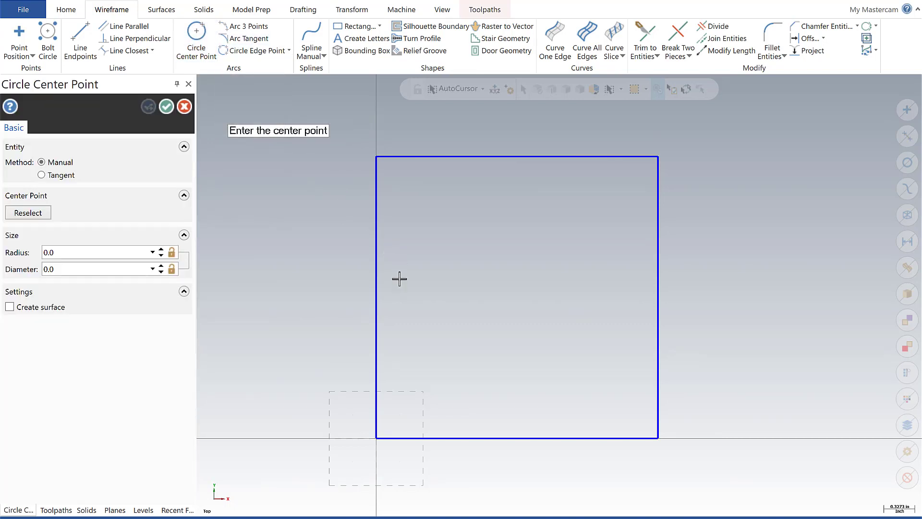
mouse_move(382, 436)
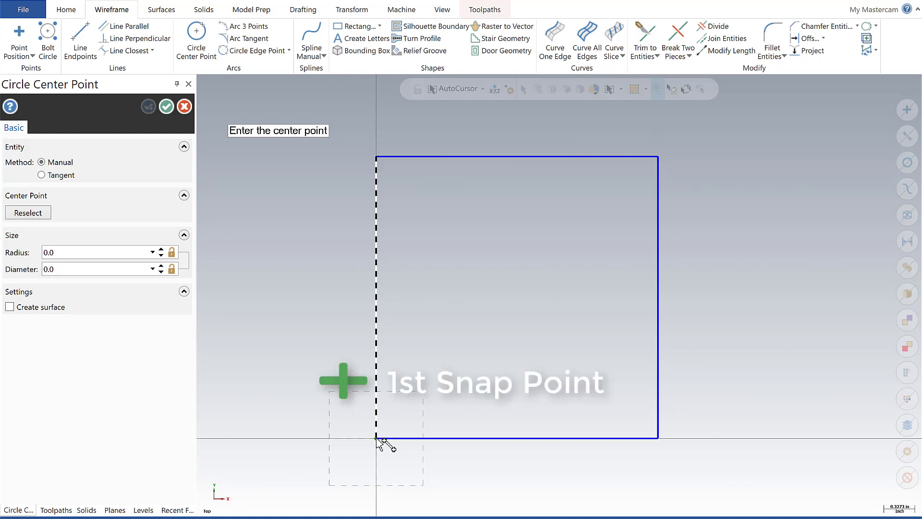
mouse_move(588, 256)
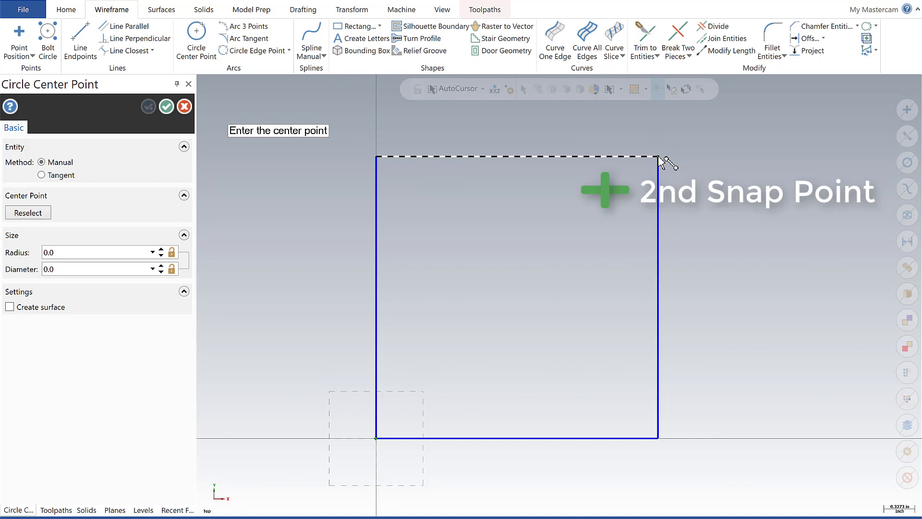
click(659, 157)
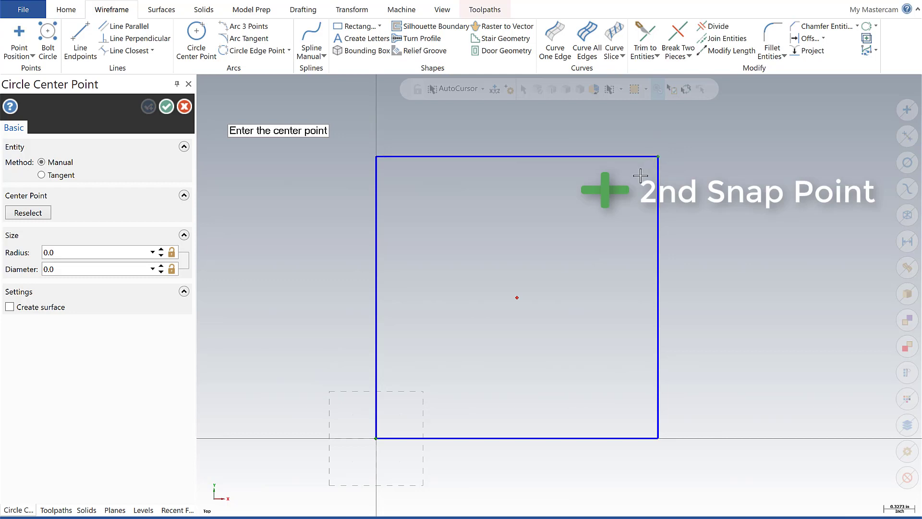
mouse_move(553, 249)
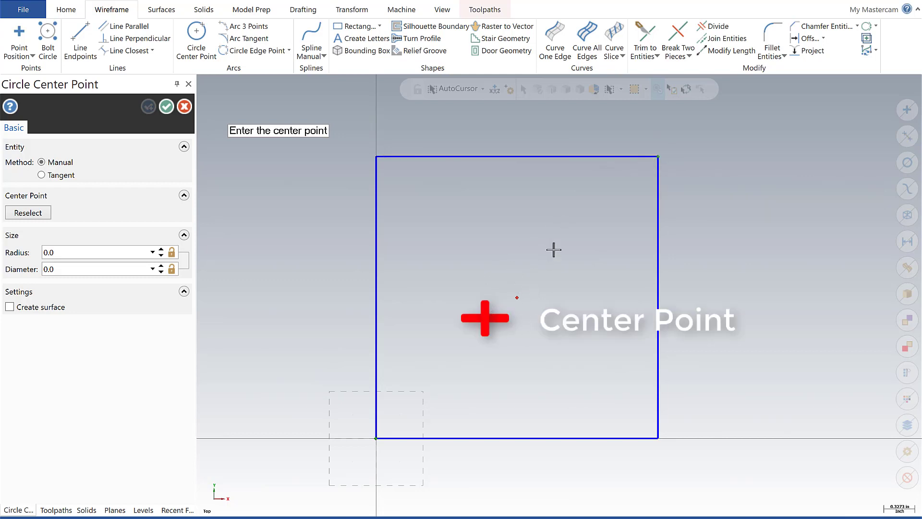
mouse_move(639, 168)
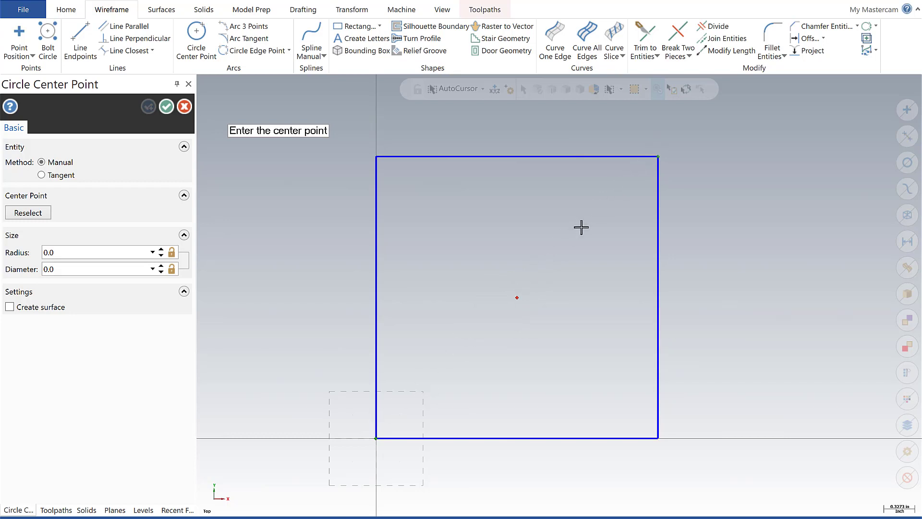
mouse_move(517, 297)
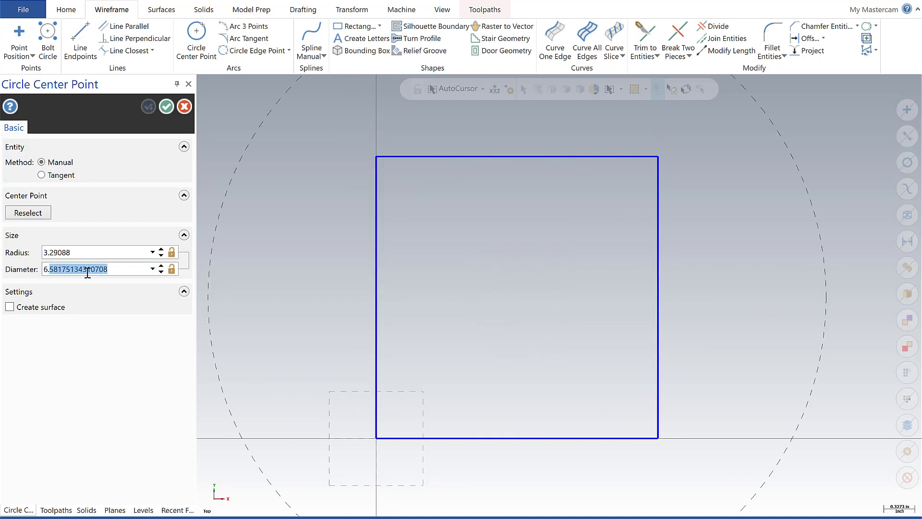
text(1.)
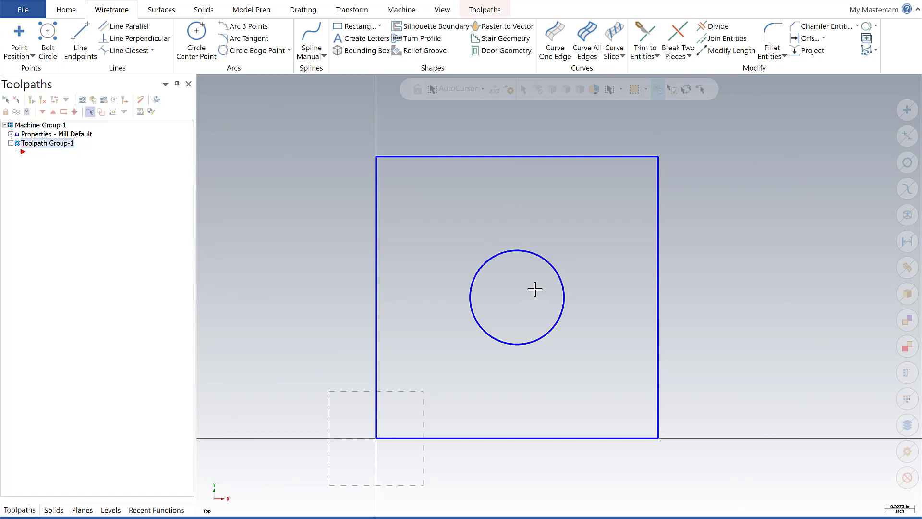
mouse_move(535, 279)
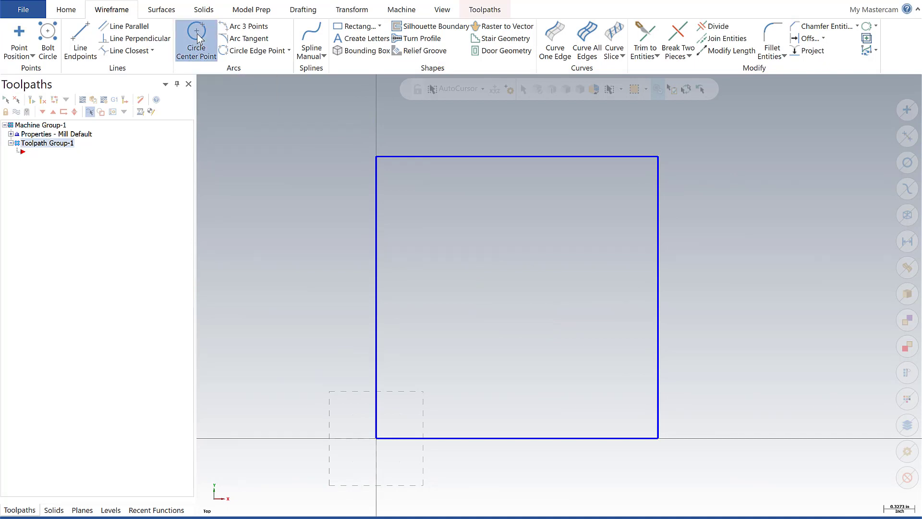
Start a new centre-point circle, referencing the square's lower-left corner for the midpoint
click(196, 42)
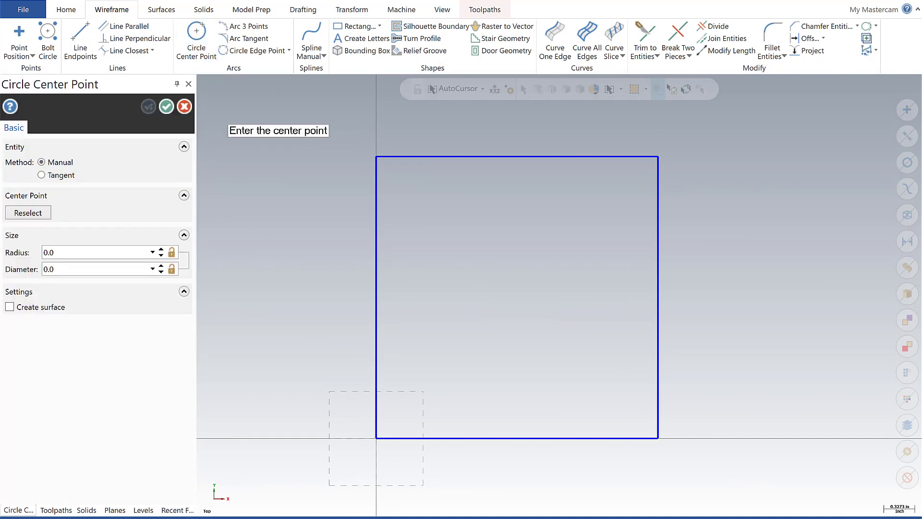
mouse_move(377, 442)
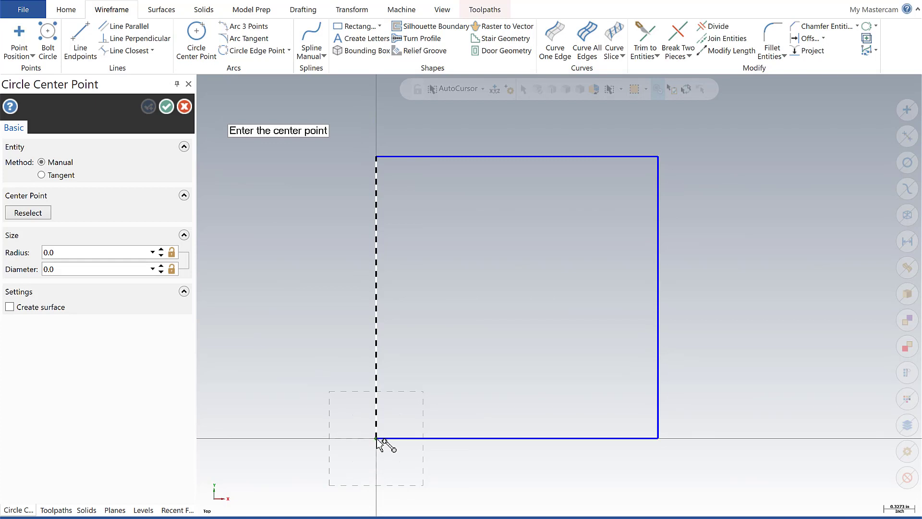
click(376, 438)
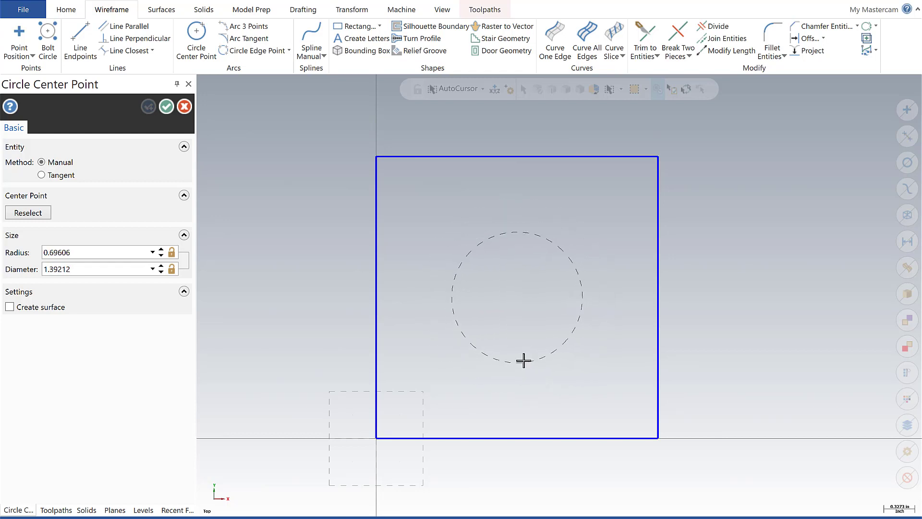
mouse_move(534, 354)
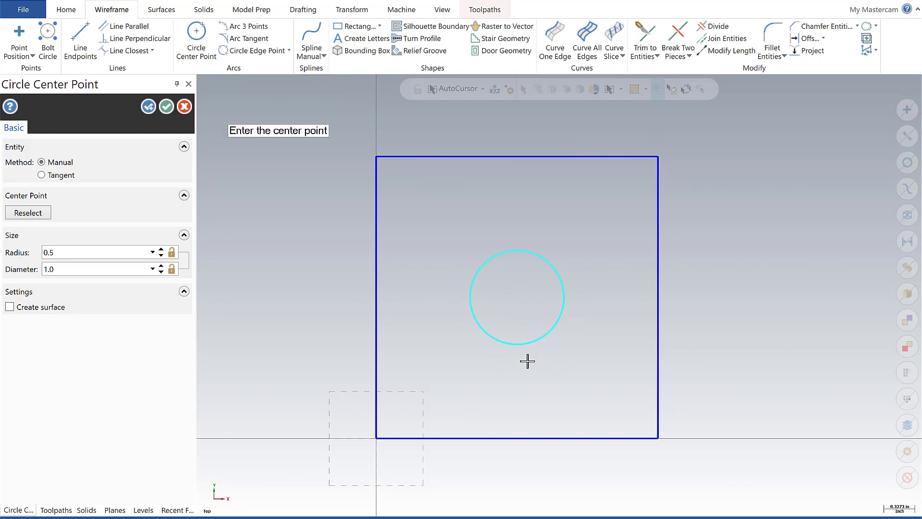
mouse_move(323, 113)
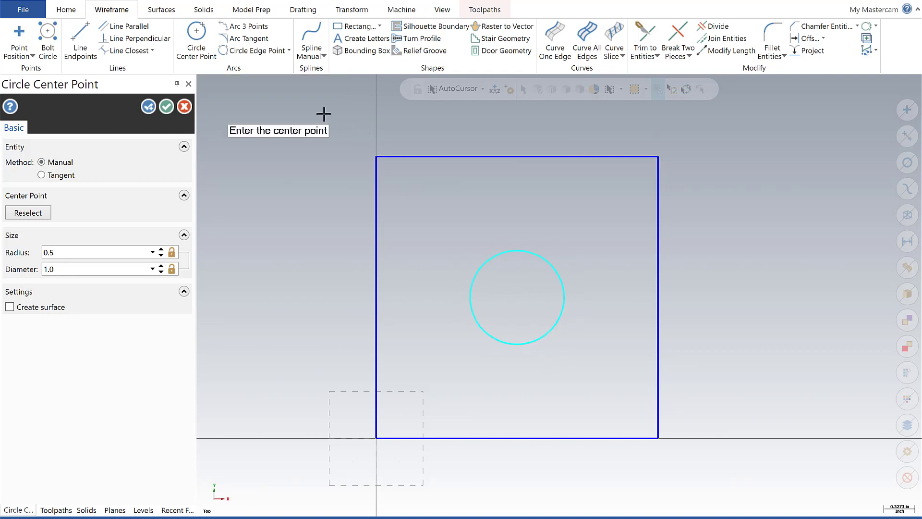